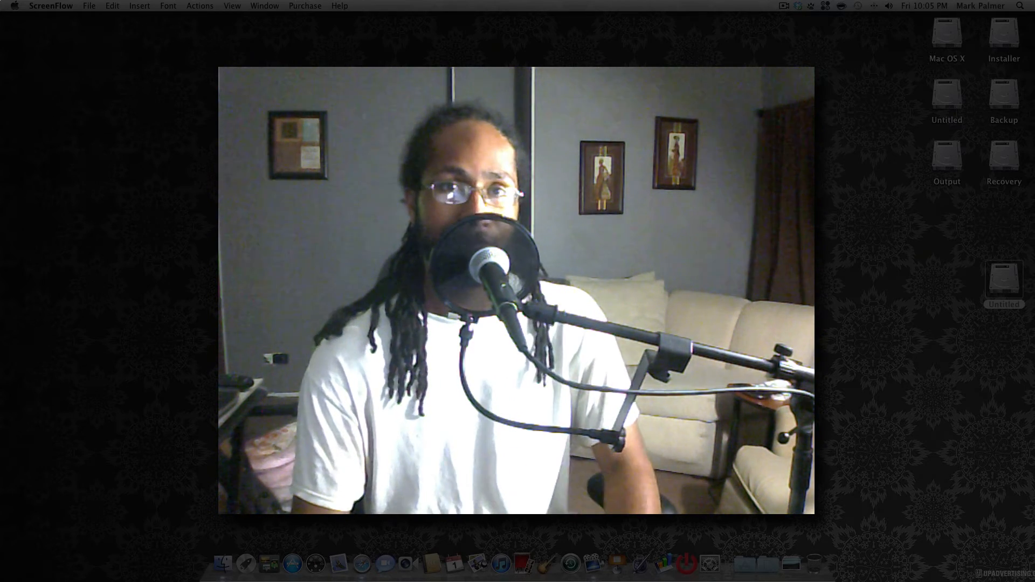
Step: Launch Disk Utility via Spotlight and select the 1 TB WDC WD10EARS drive
left_click(1020, 5)
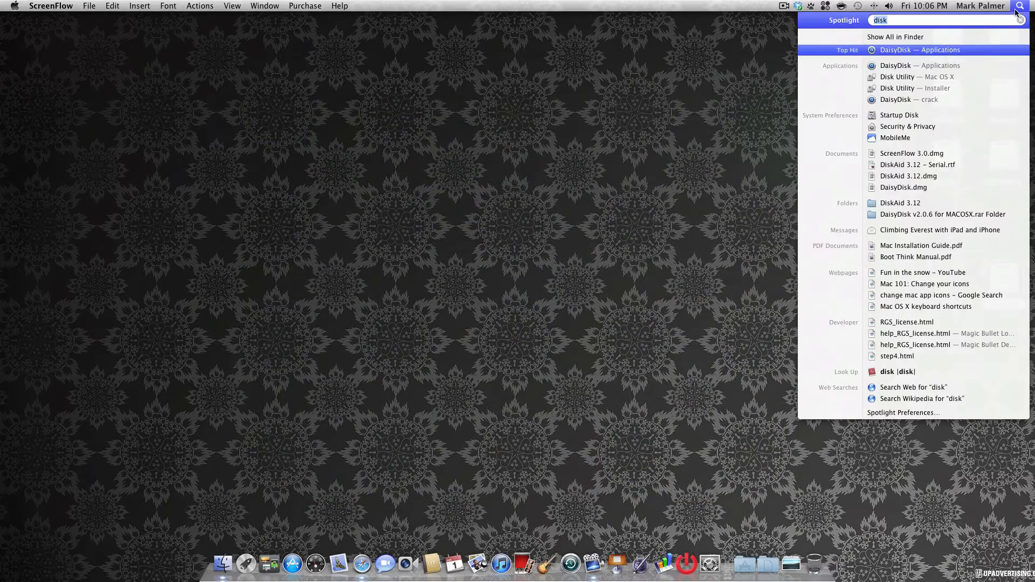
left_click(897, 76)
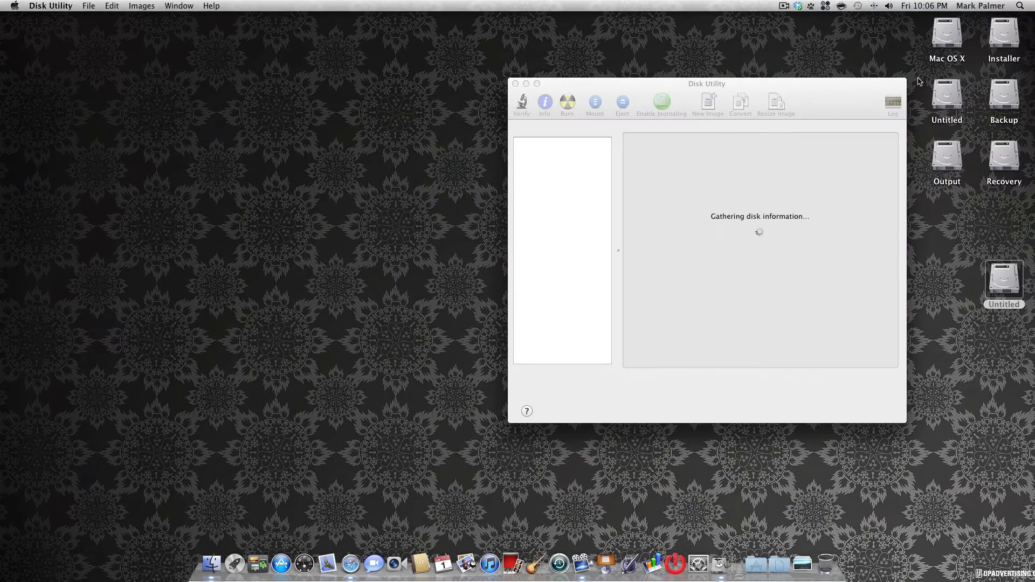
mouse_move(636, 86)
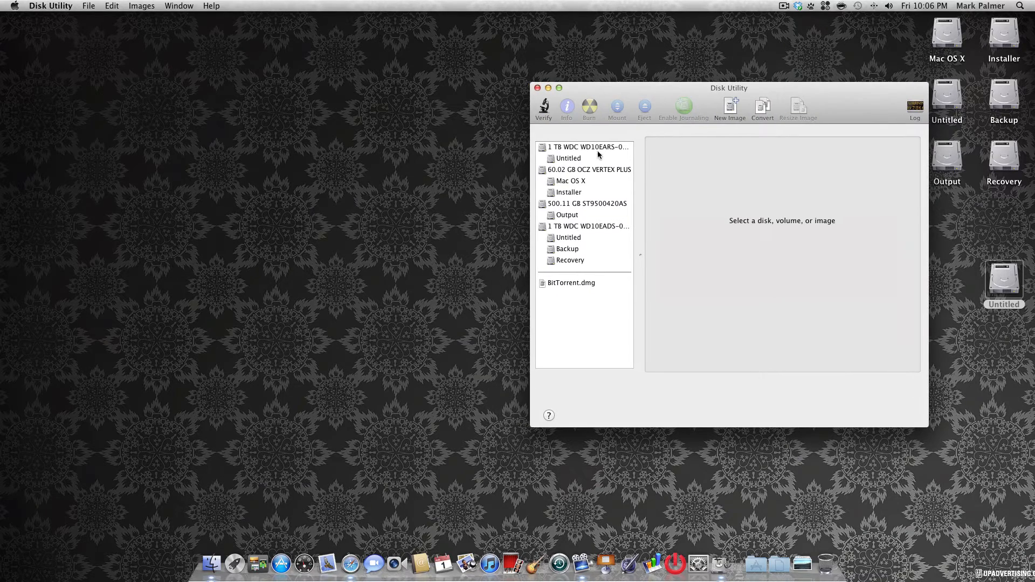
left_click(586, 146)
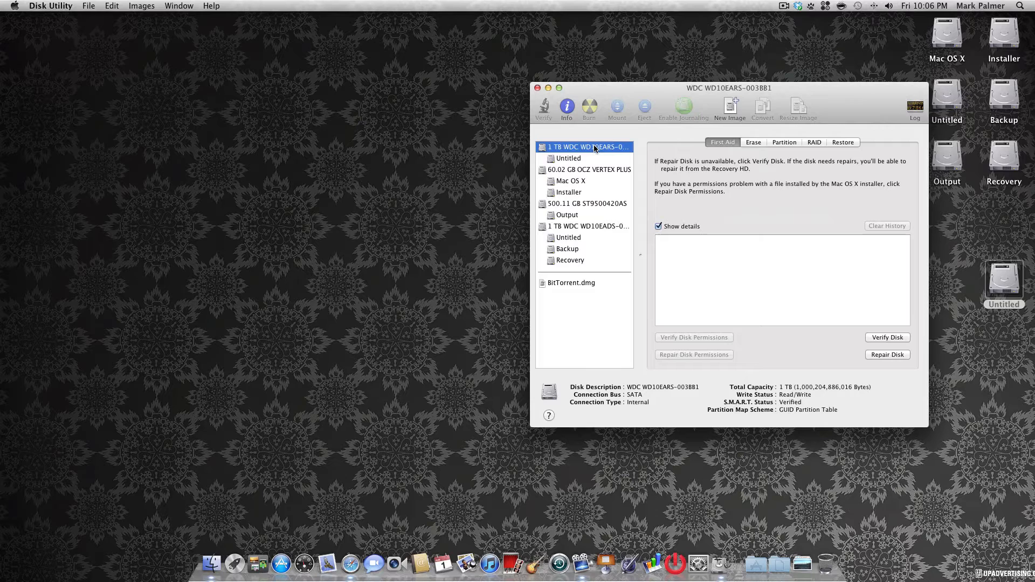
mouse_move(590, 150)
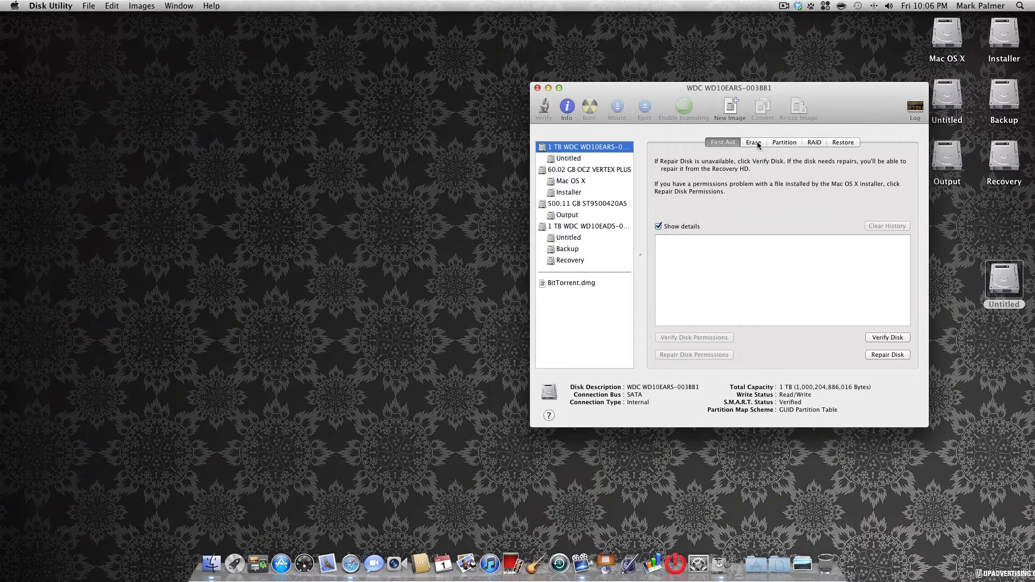
Step: Show the Erase options for the selected 1 TB WDC drive
left_click(753, 143)
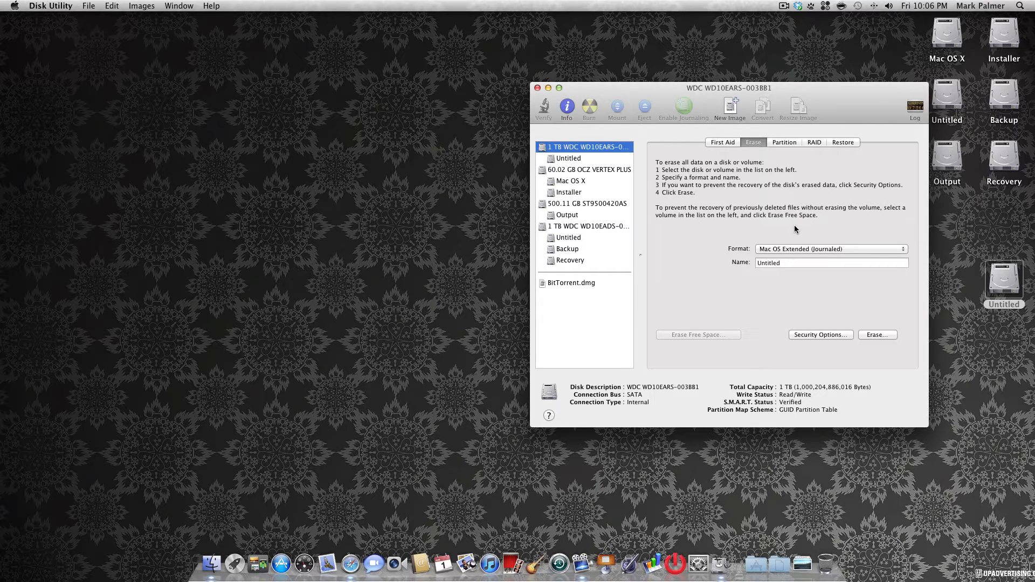
mouse_move(802, 232)
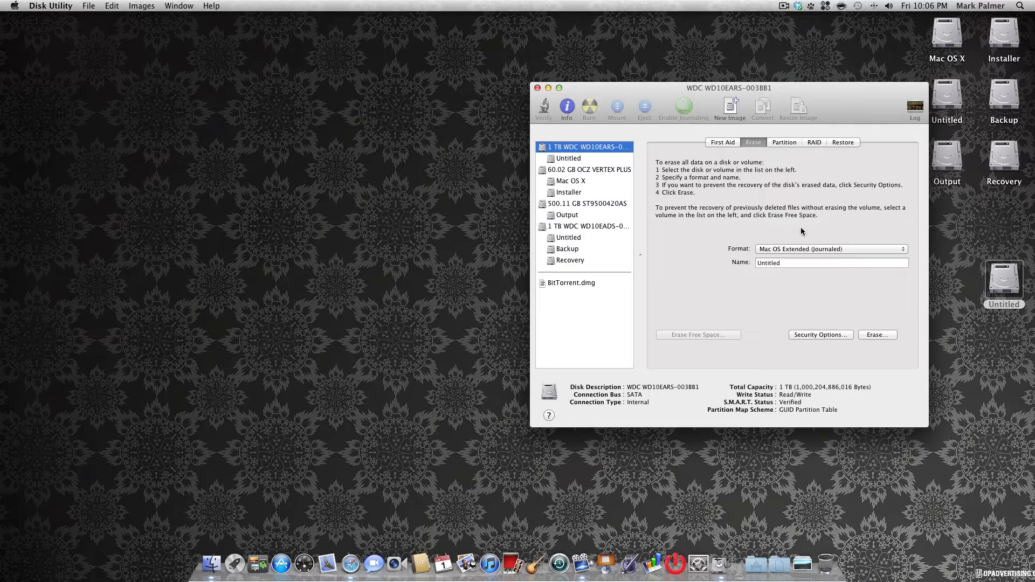
mouse_move(719, 186)
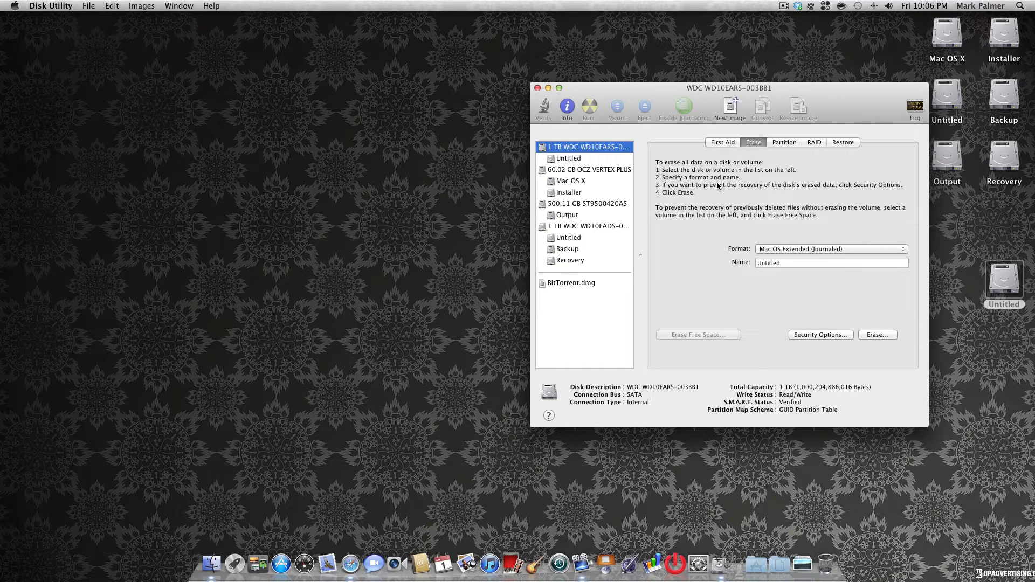
mouse_move(787, 255)
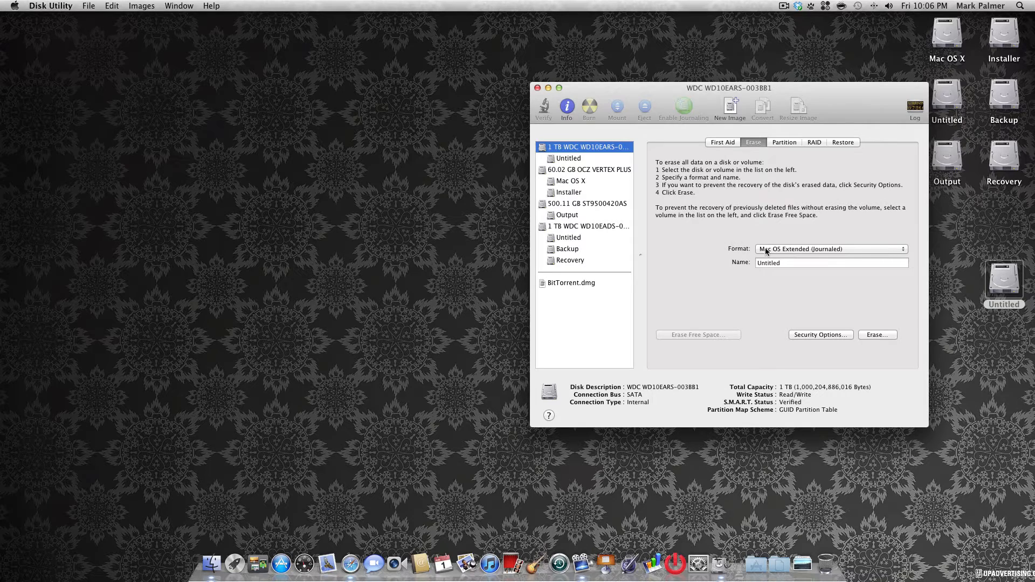
Step: Choose ExFAT as the erase format and name the new volume Tutorial
left_click(830, 249)
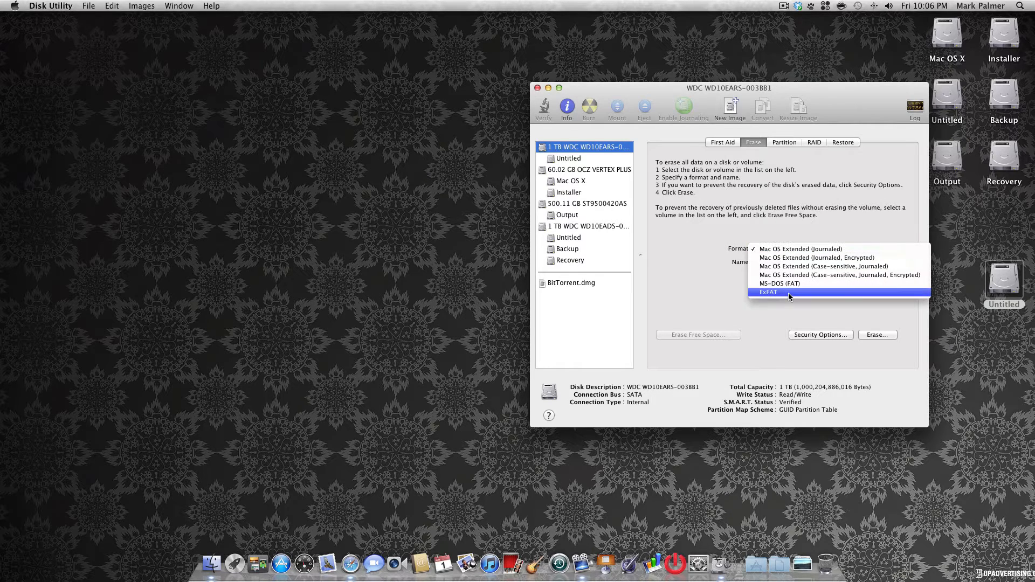
left_click(768, 292)
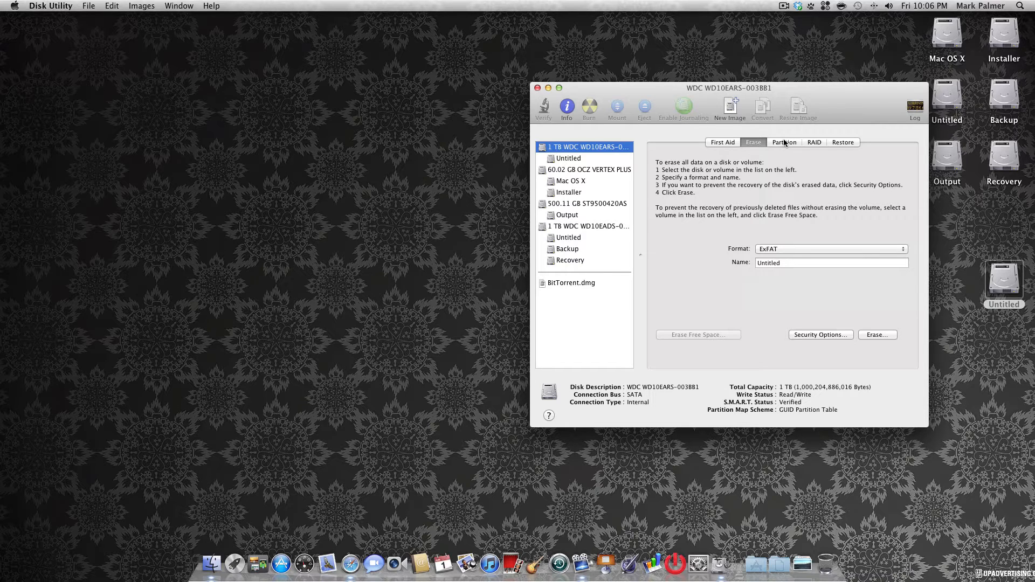
left_click(784, 142)
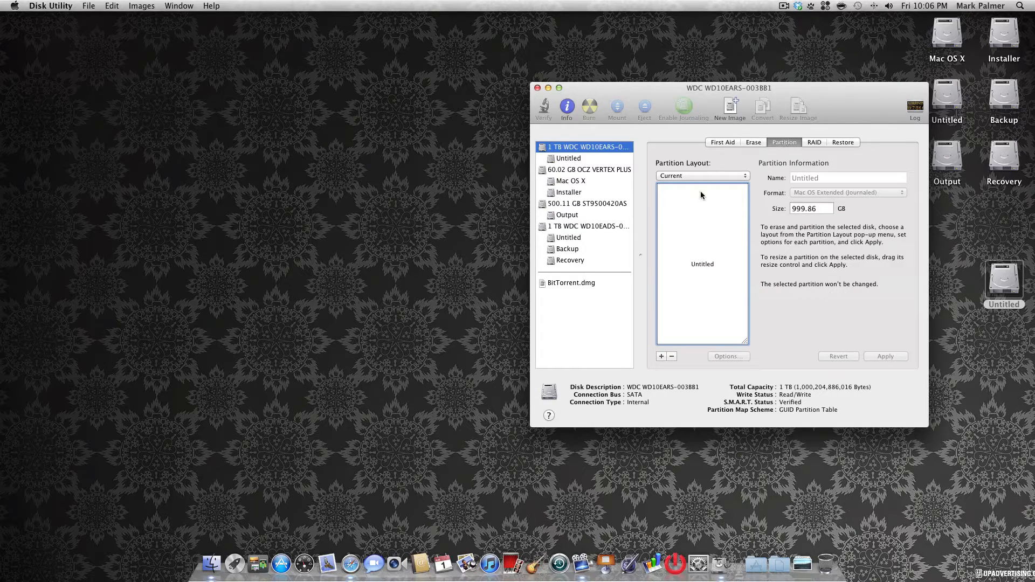
left_click(753, 143)
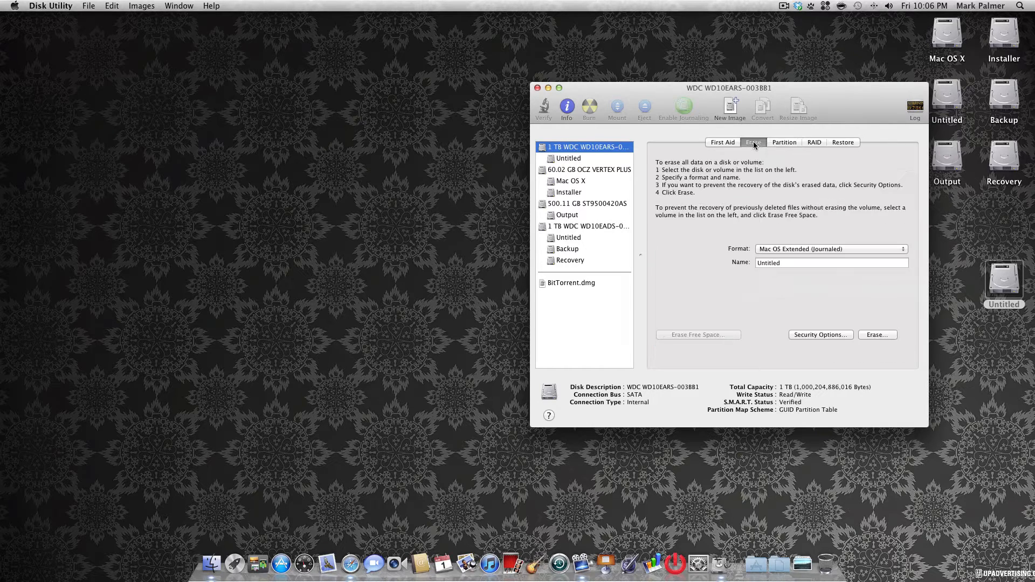
left_click(830, 249)
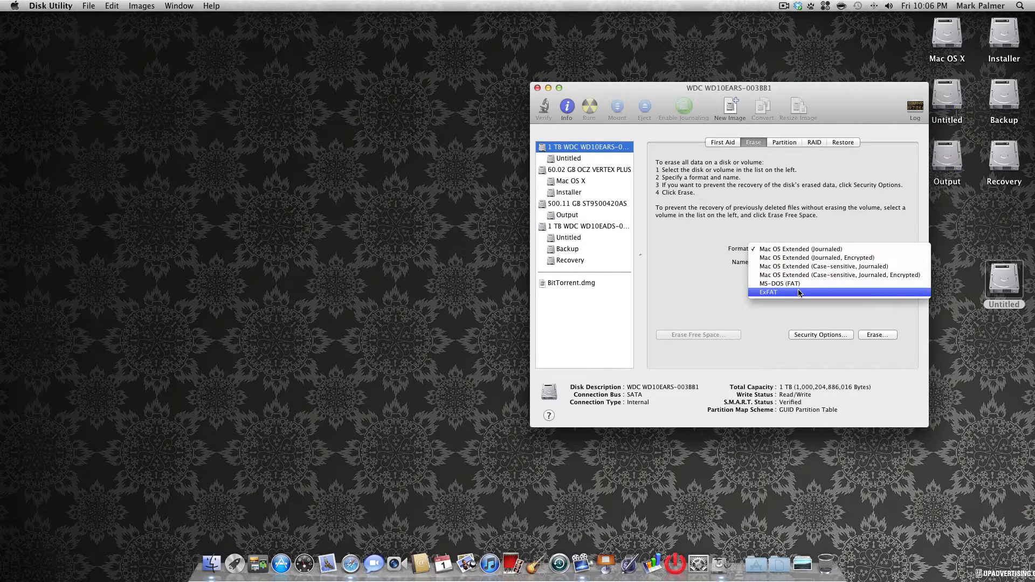
left_click(768, 293)
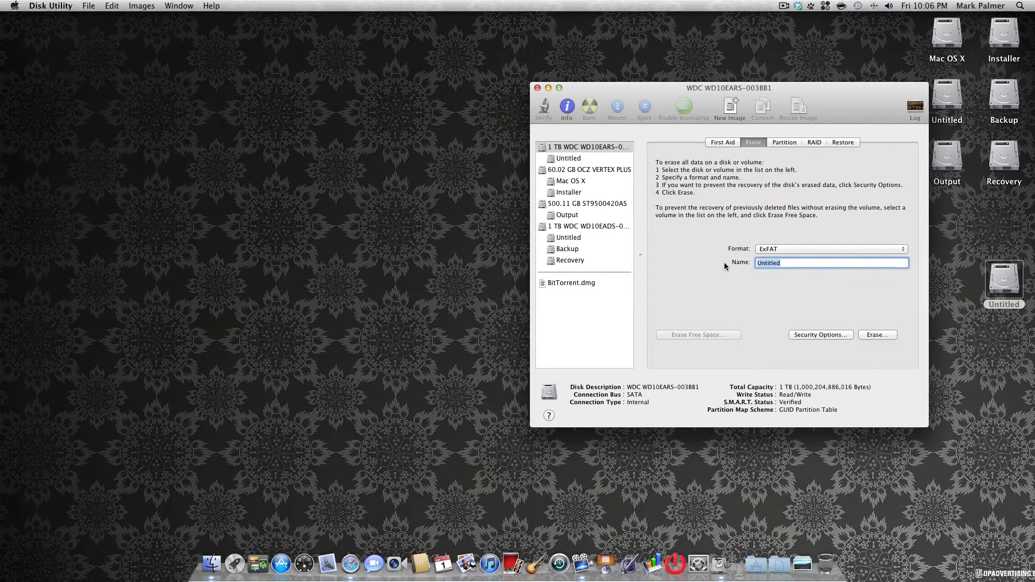
type("Tutorial")
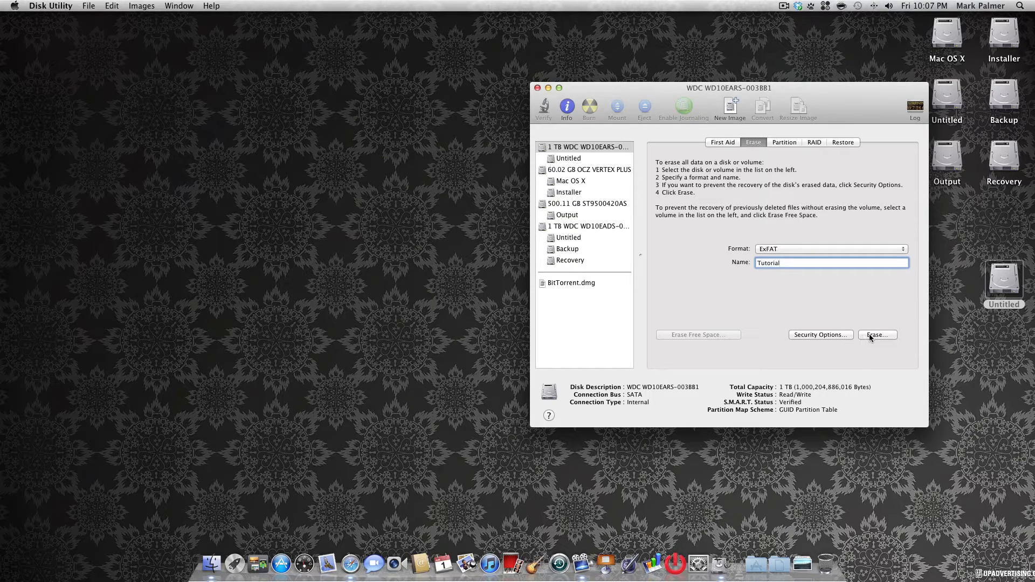
Step: Erase the entire 1 TB drive, confirming it becomes the Tutorial volume
left_click(877, 334)
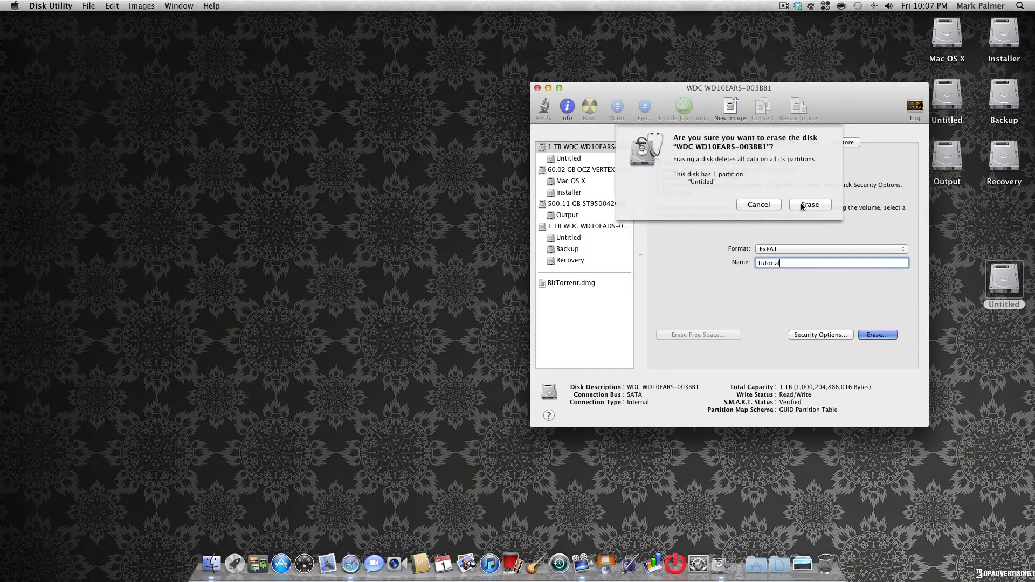
left_click(810, 204)
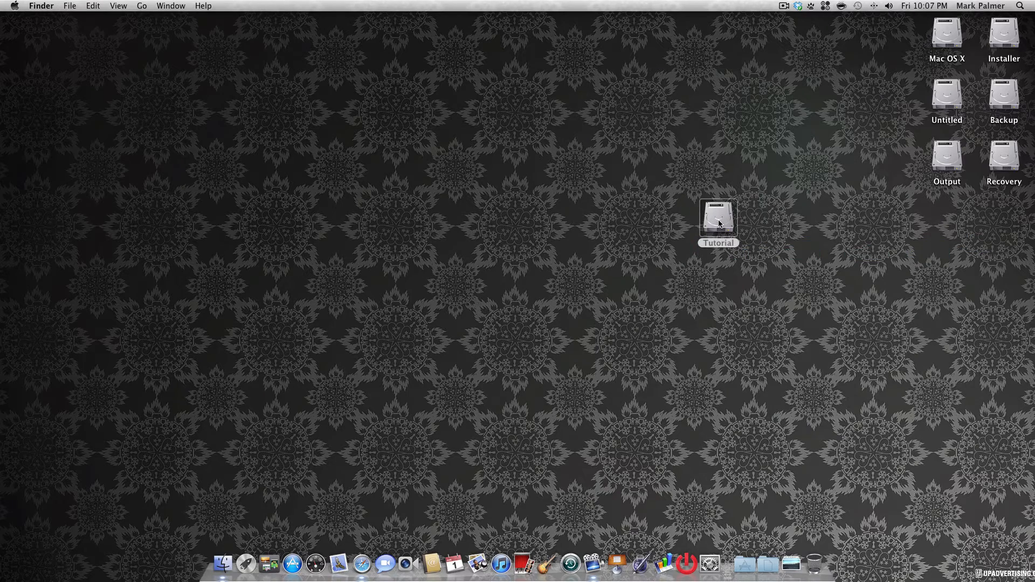
Step: Browse the empty Tutorial volume and the Mac OS X and Untitled drives, then close the windows
double_click(718, 217)
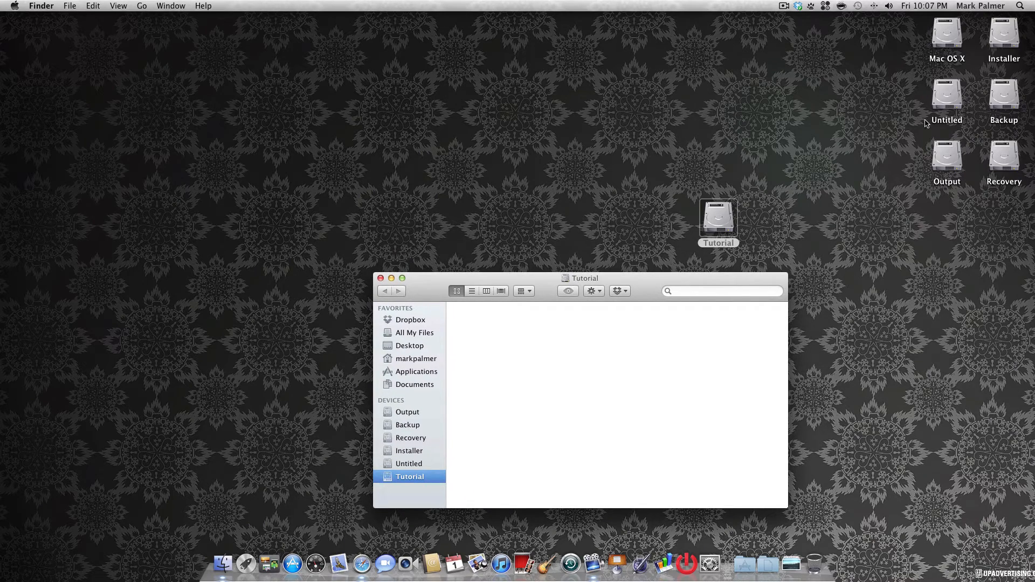
left_click(946, 31)
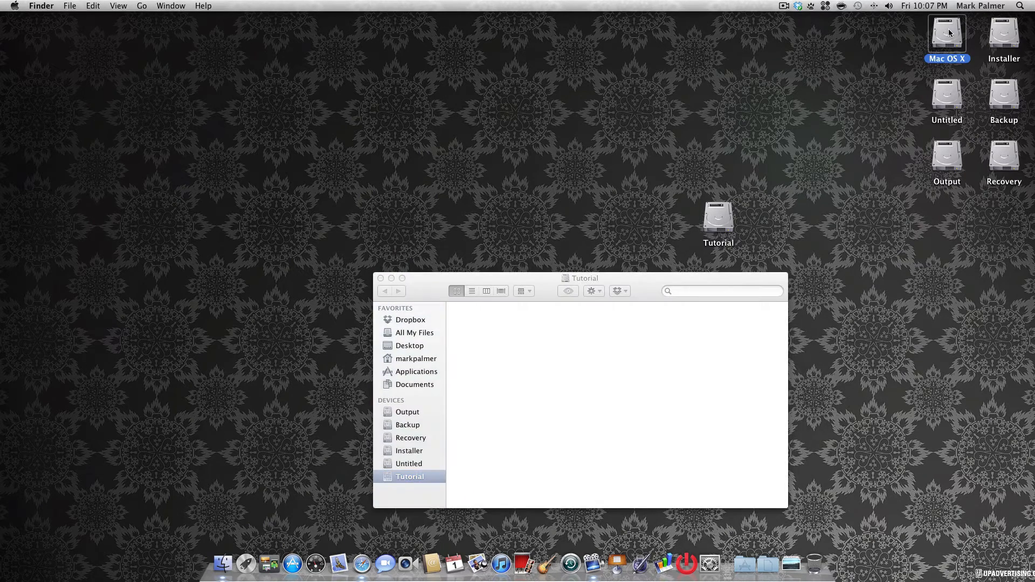
double_click(946, 32)
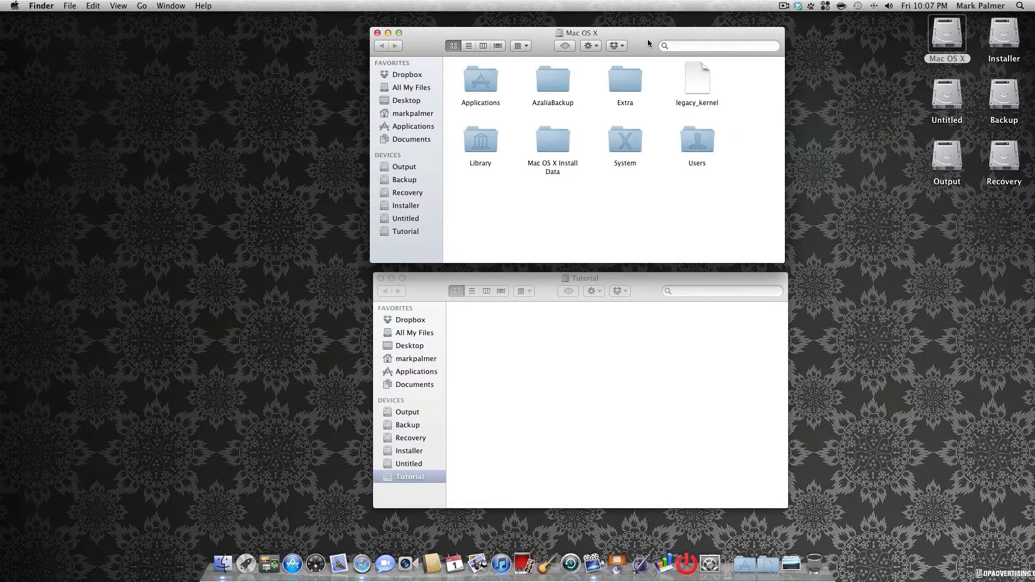
mouse_move(949, 96)
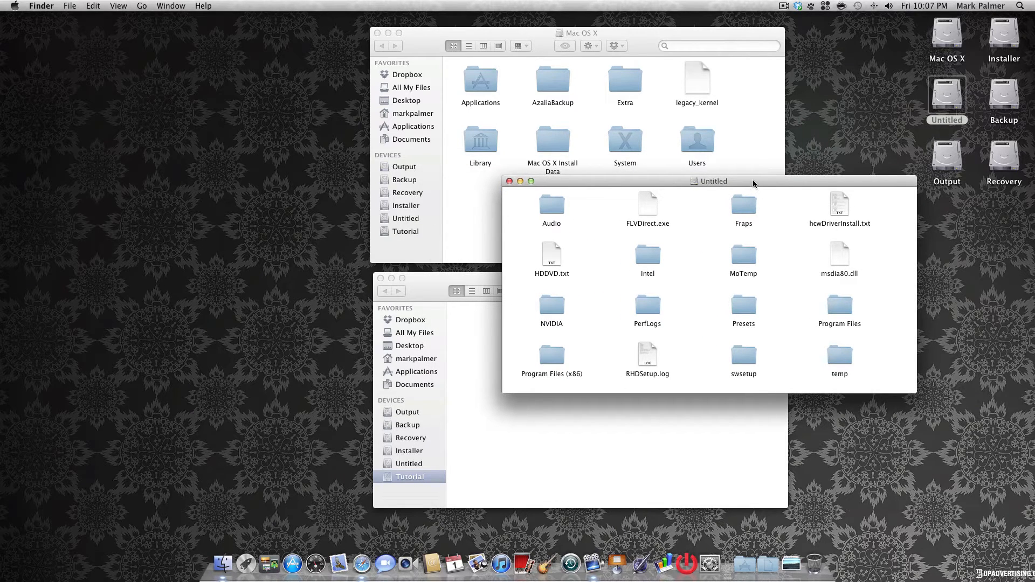
mouse_move(502, 192)
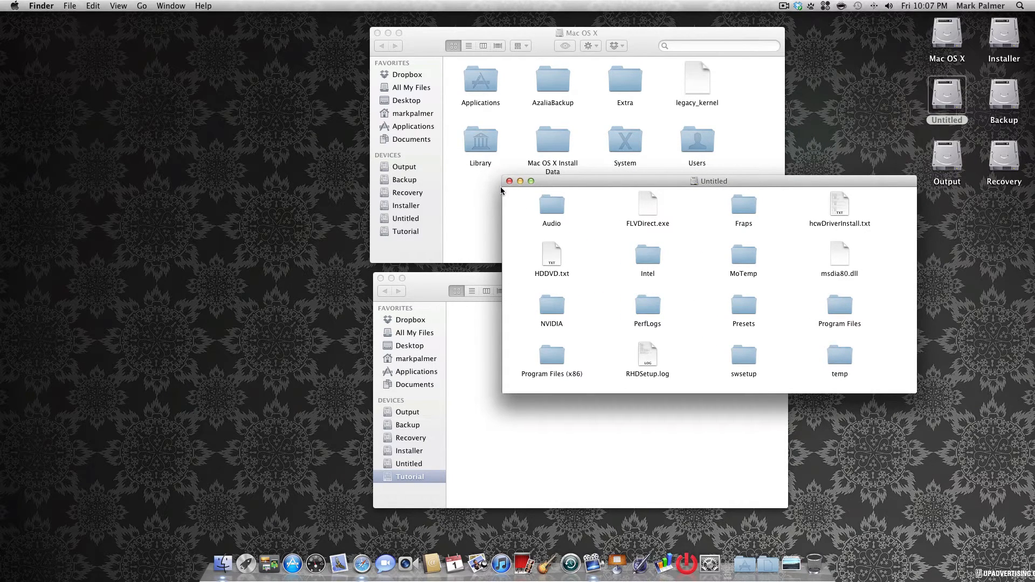
double_click(551, 205)
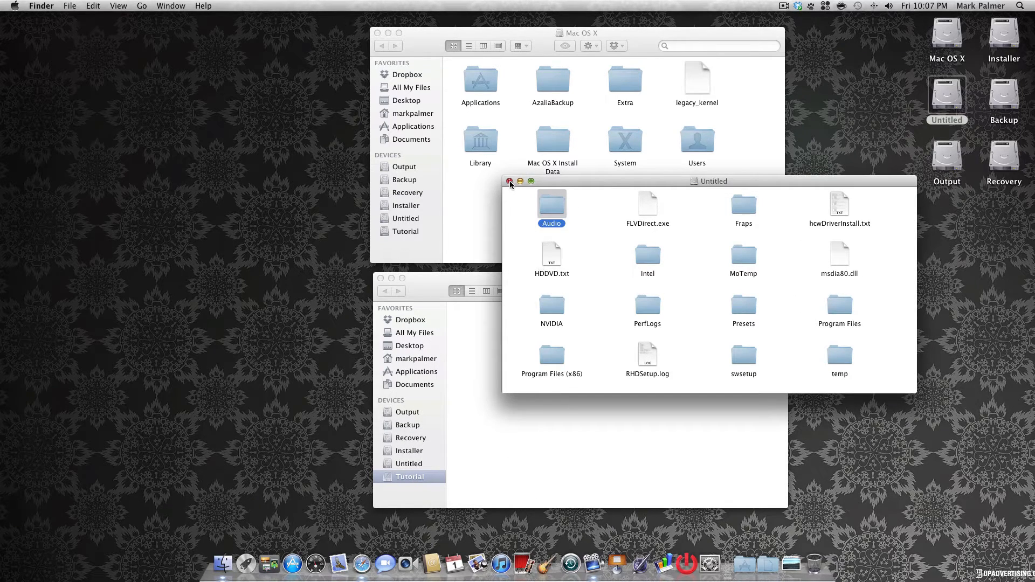
left_click(510, 181)
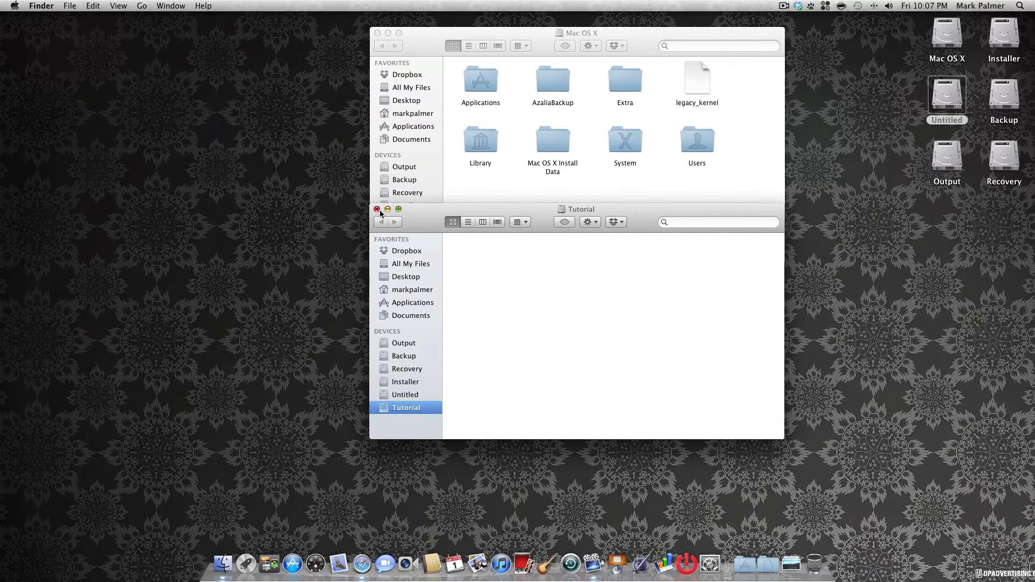
left_click(378, 210)
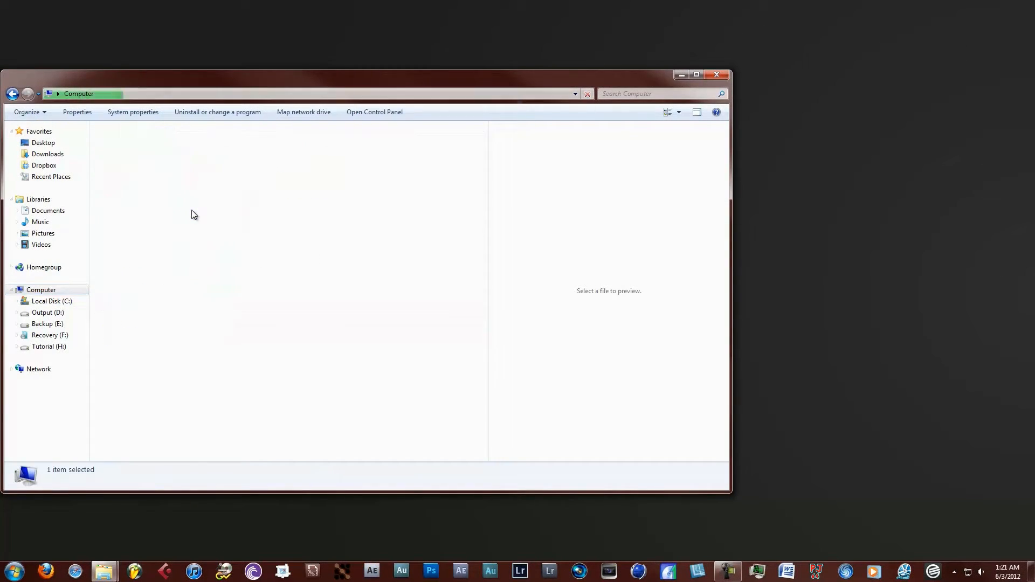
Step: Open the empty Tutorial (H:) drive and select Drawn Intro.mp4 in the Intro & Outro folder
double_click(49, 347)
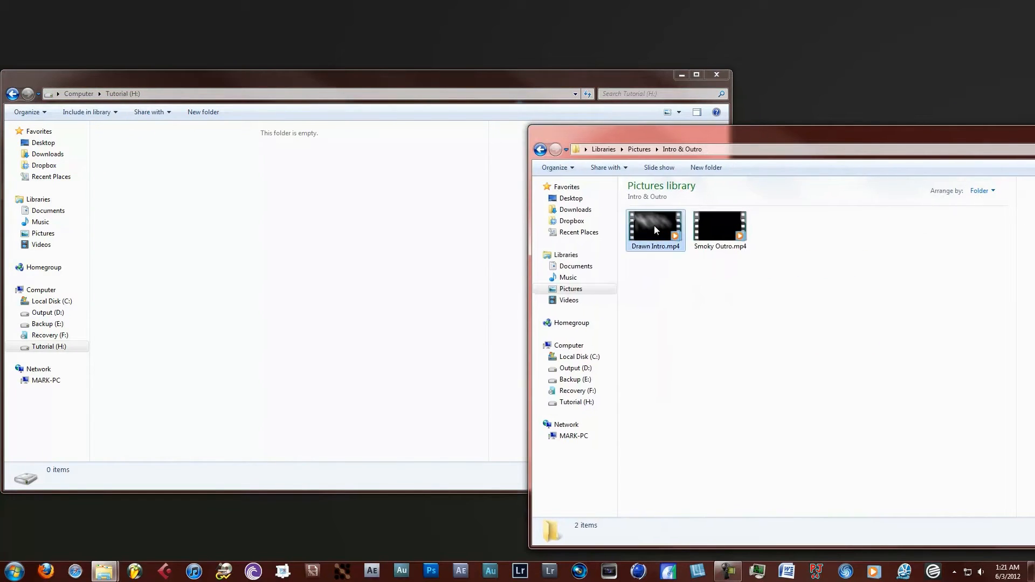
left_click(656, 228)
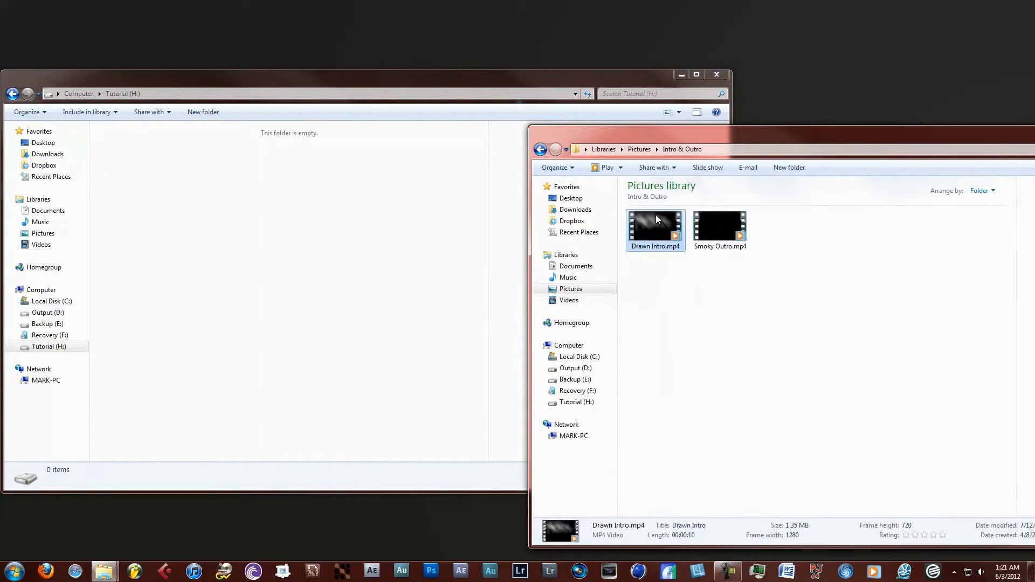